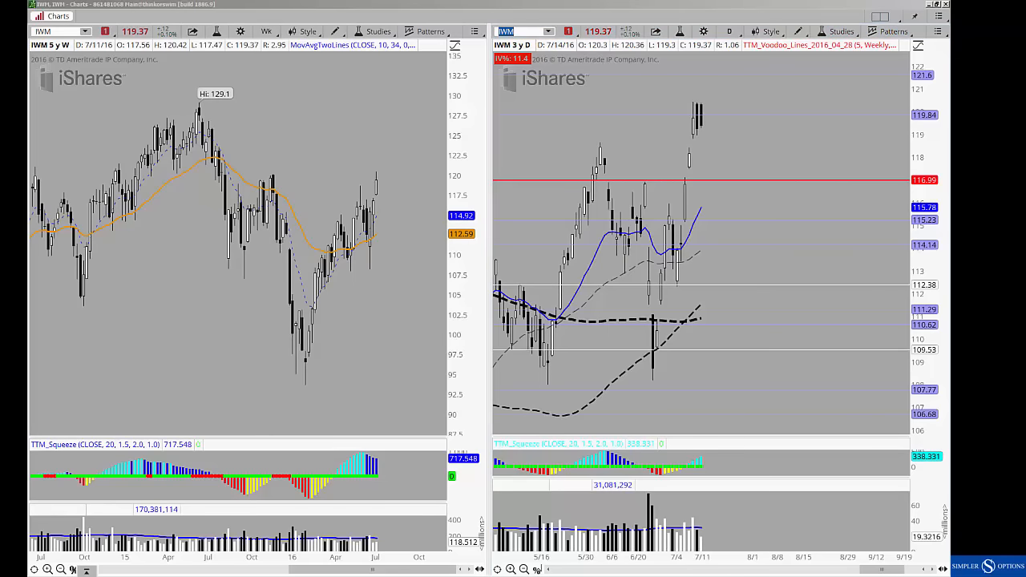
pyautogui.moveTo(600, 335)
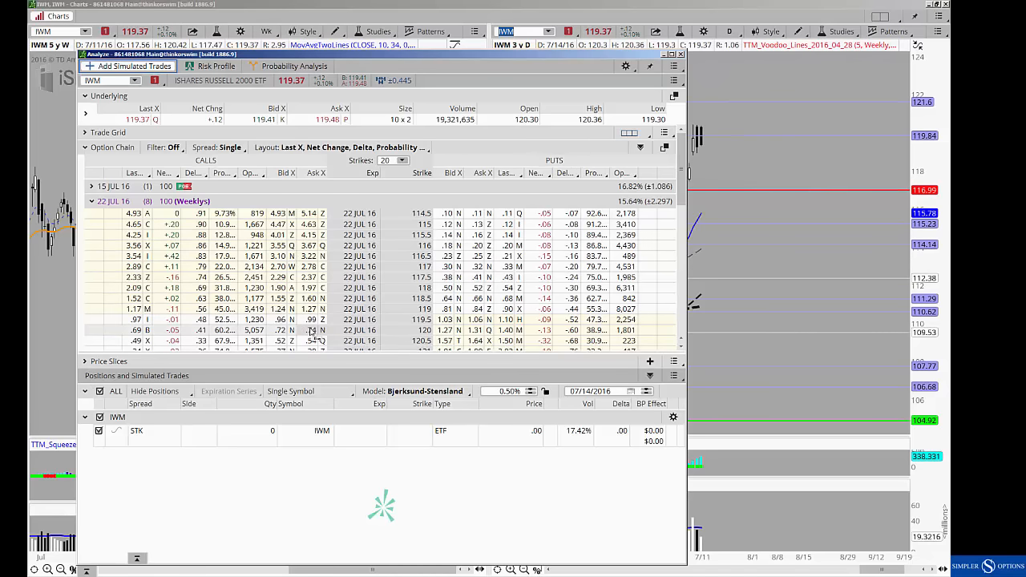
# Simulate an unbalanced IWM 22 JUL 16 call butterfly 119/120/121 with quantities +1, -3, +2.
pyautogui.rightClick(312, 331)
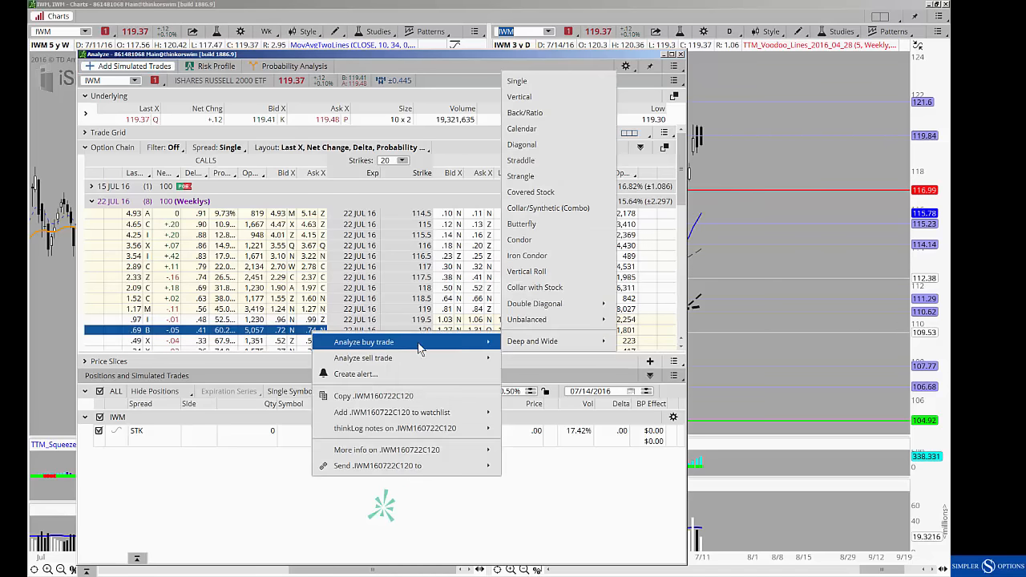
pyautogui.click(523, 225)
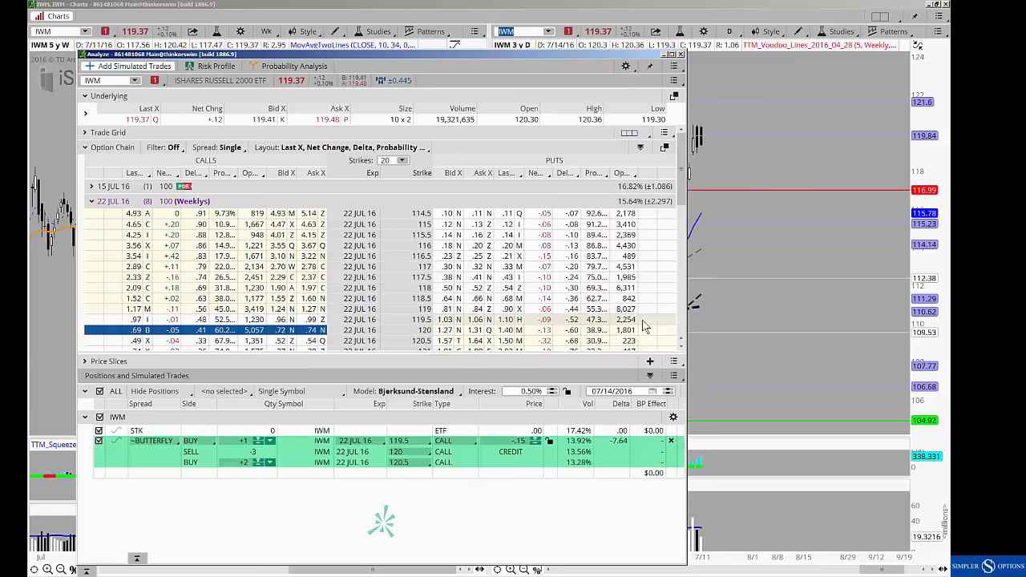
pyautogui.click(409, 441)
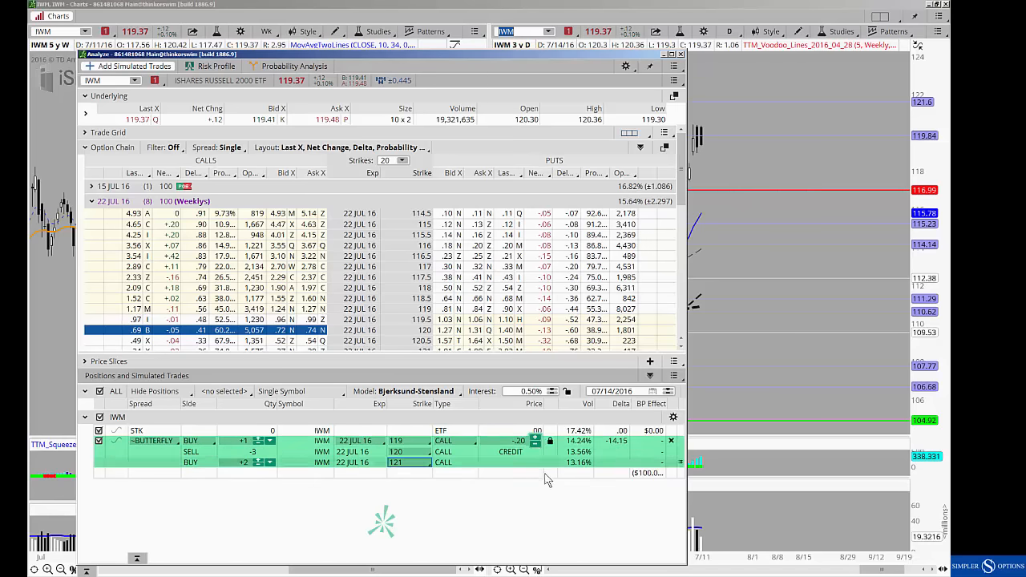
pyautogui.moveTo(513, 478)
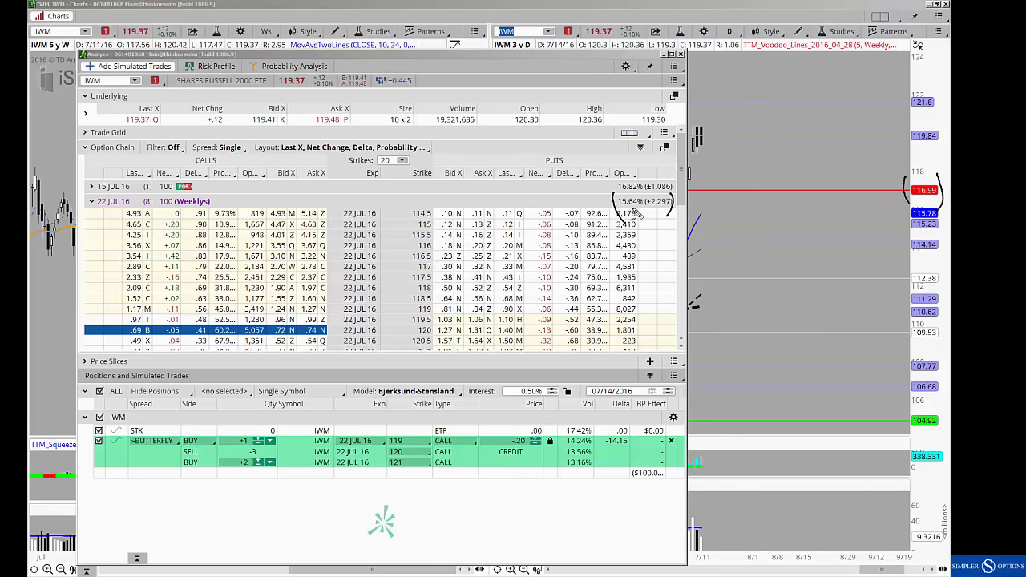
pyautogui.moveTo(906, 195)
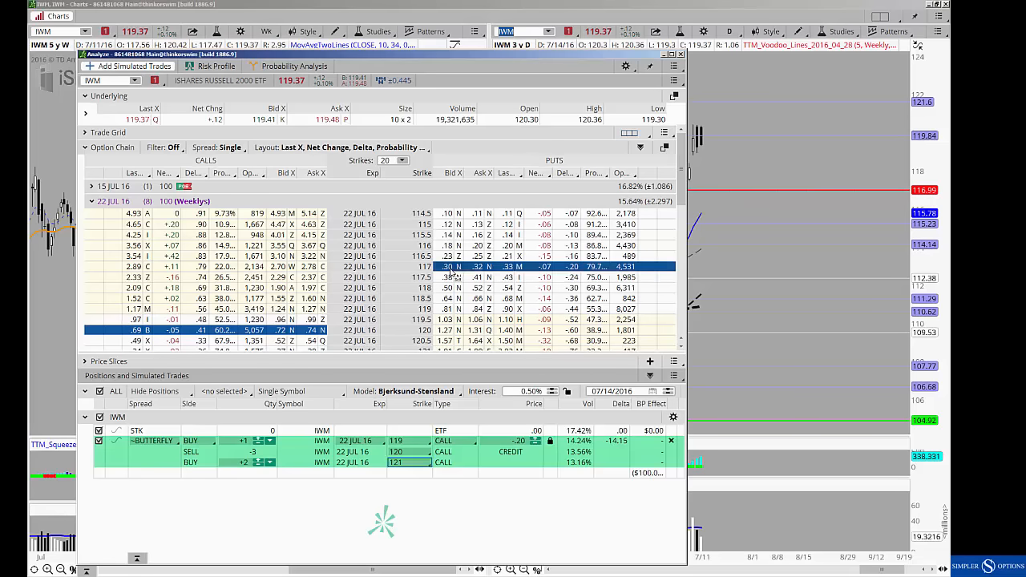
# Simulate an IWM 22 JUL 16 put butterfly centered at 117, then return to the IWM charts.
pyautogui.rightClick(449, 266)
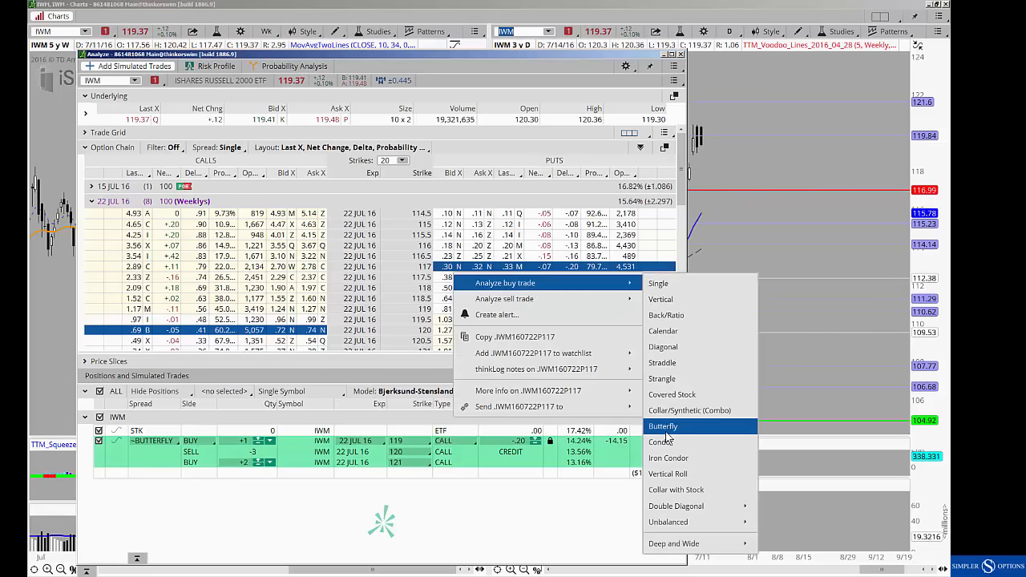
pyautogui.click(662, 426)
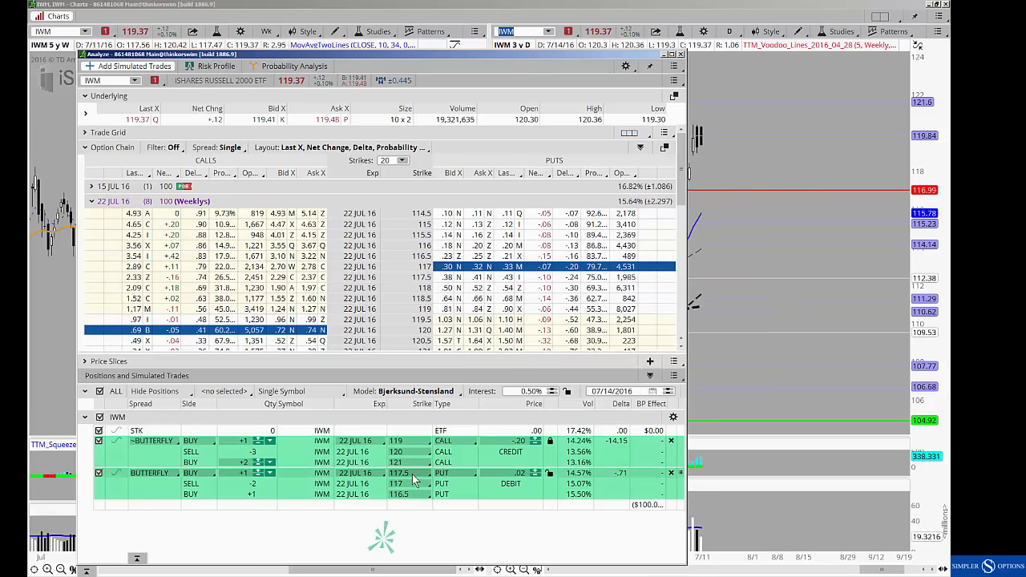
pyautogui.click(398, 472)
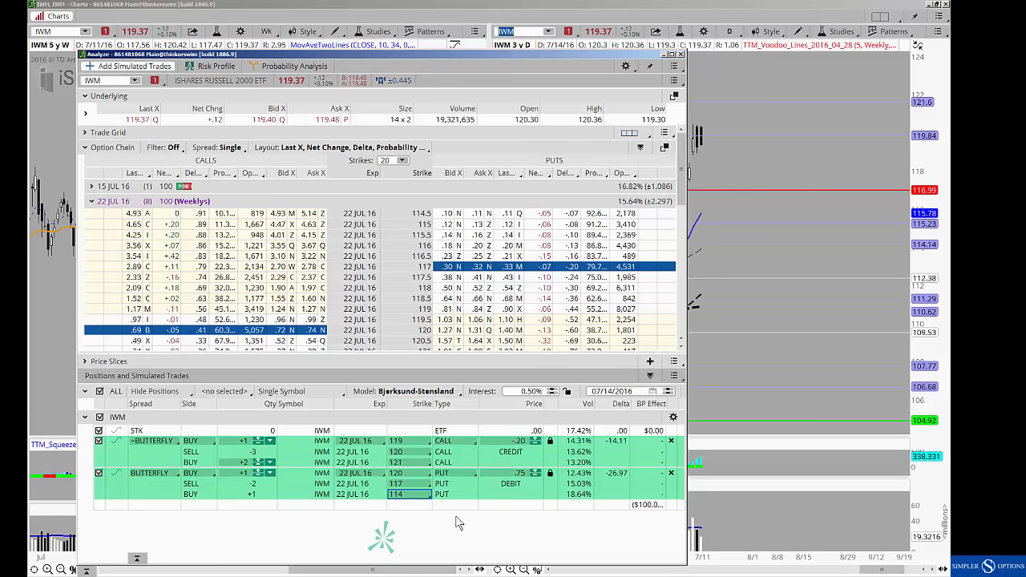
pyautogui.moveTo(481, 372)
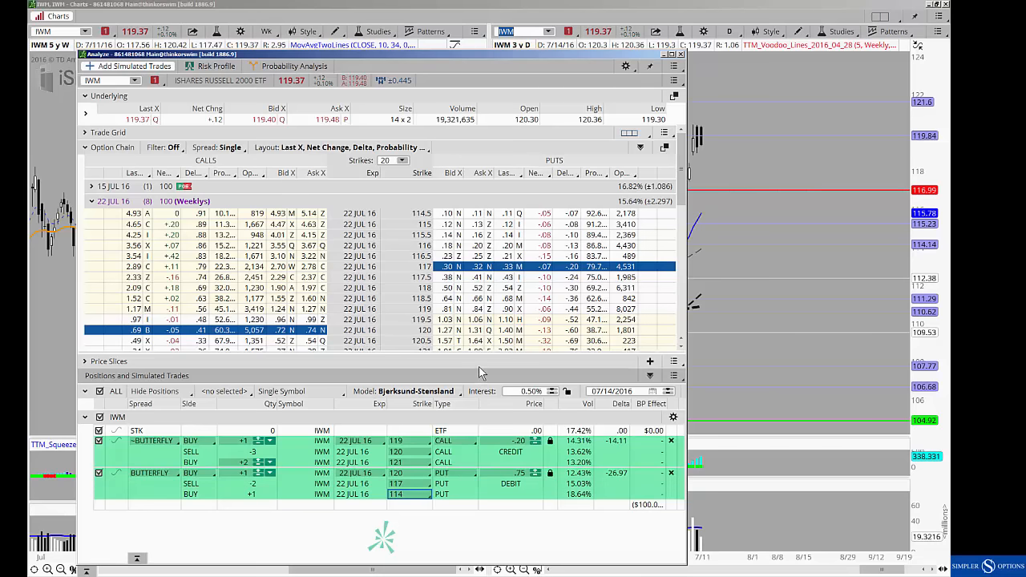
pyautogui.moveTo(458, 64)
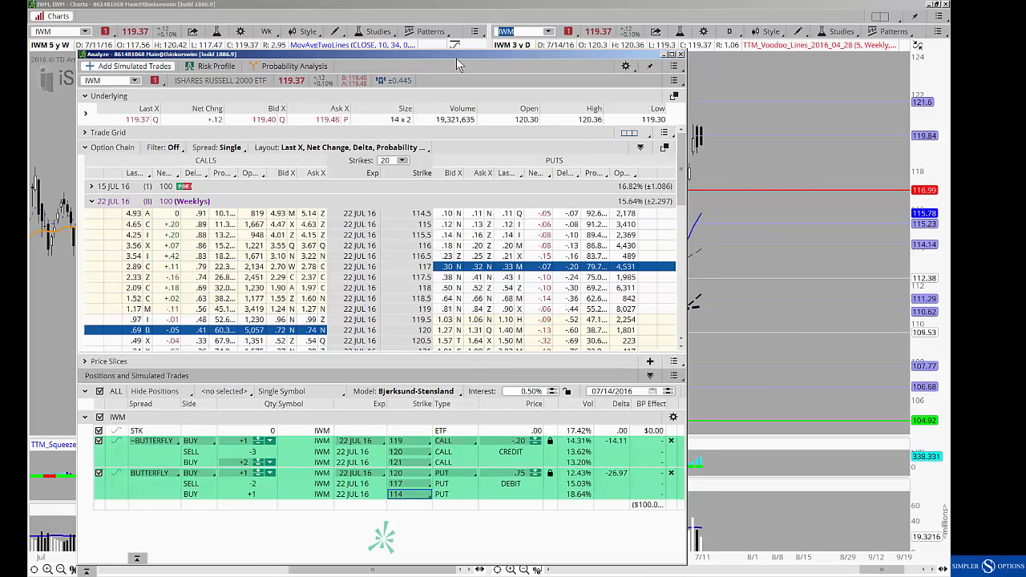
pyautogui.click(680, 54)
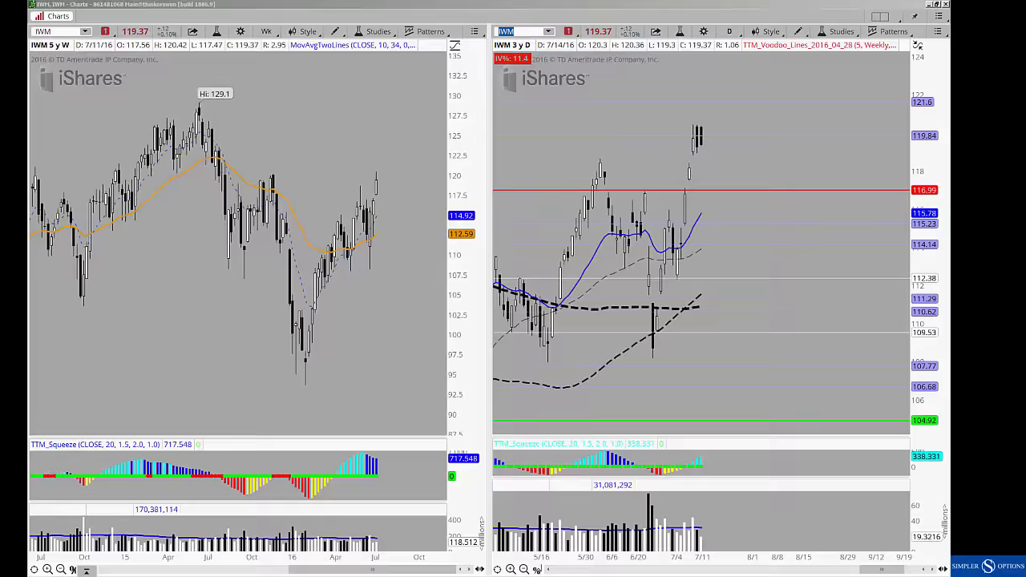